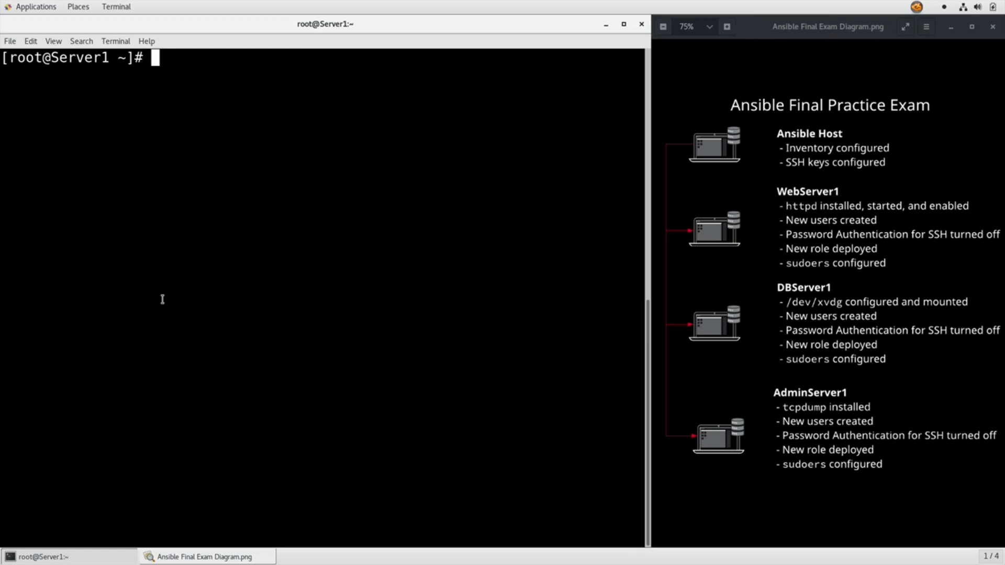
- Start editing a new httpd.yml playbook in vim with the --- document marker
text(vim h)
text(-)
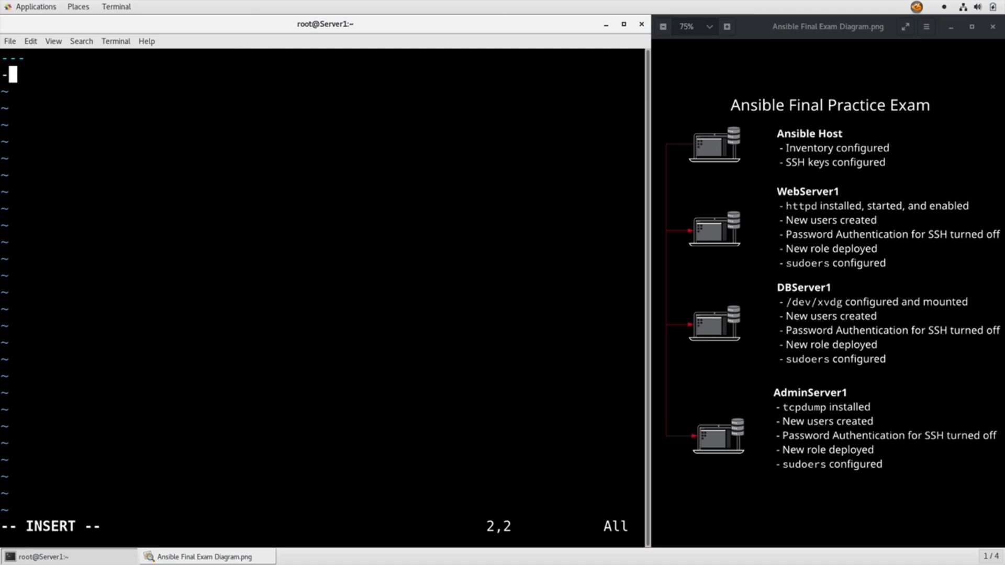
- Write the play header: name Review task 4, hosts webserver1, become yes, and a tasks key
text(name: Re)
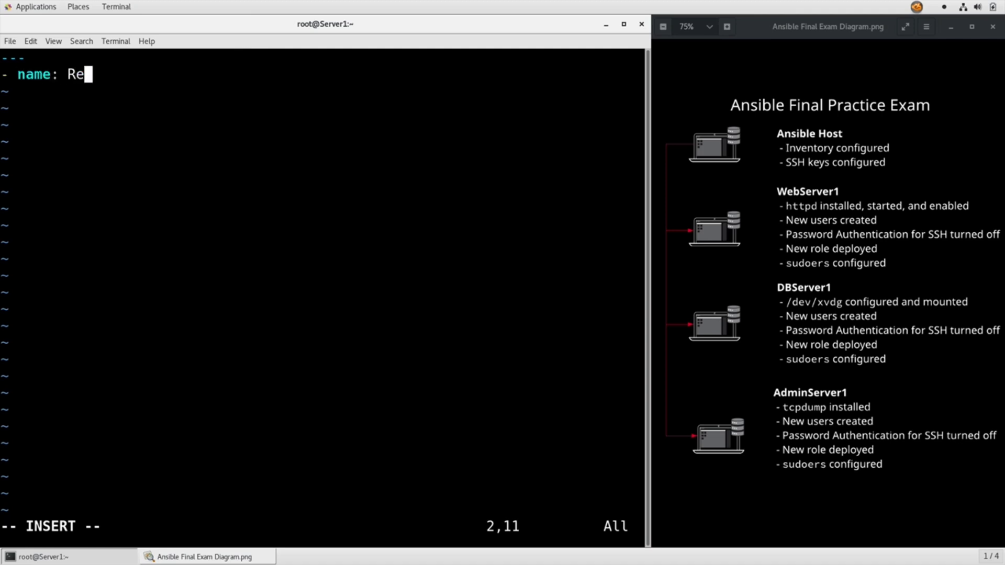
text(wv)
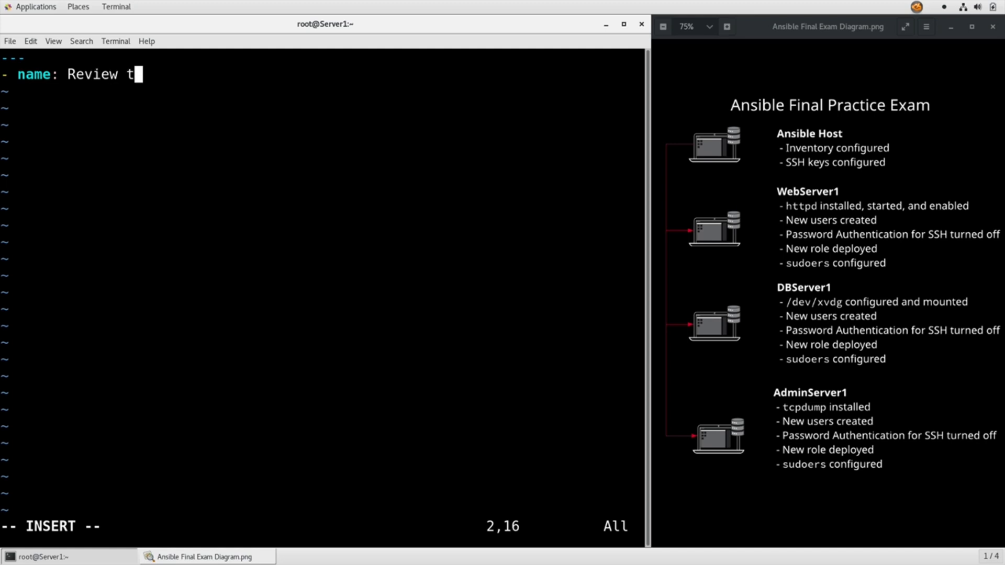
text(ask 4)
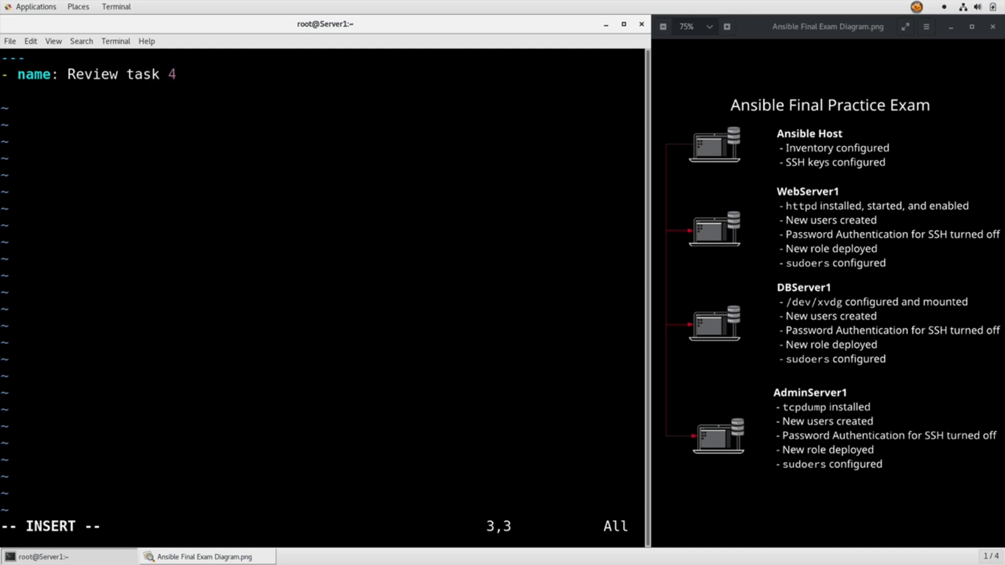
text(host:)
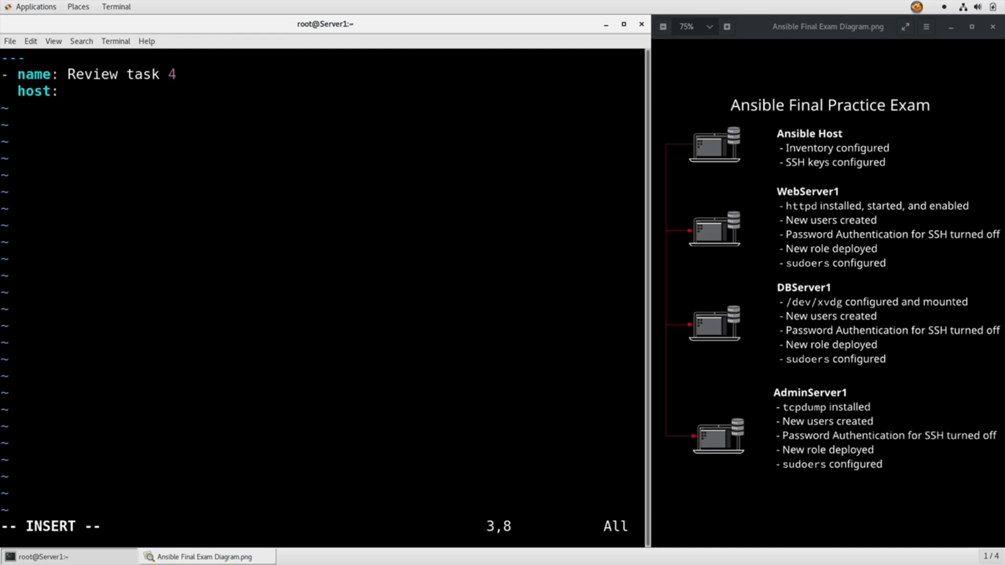
text(s)
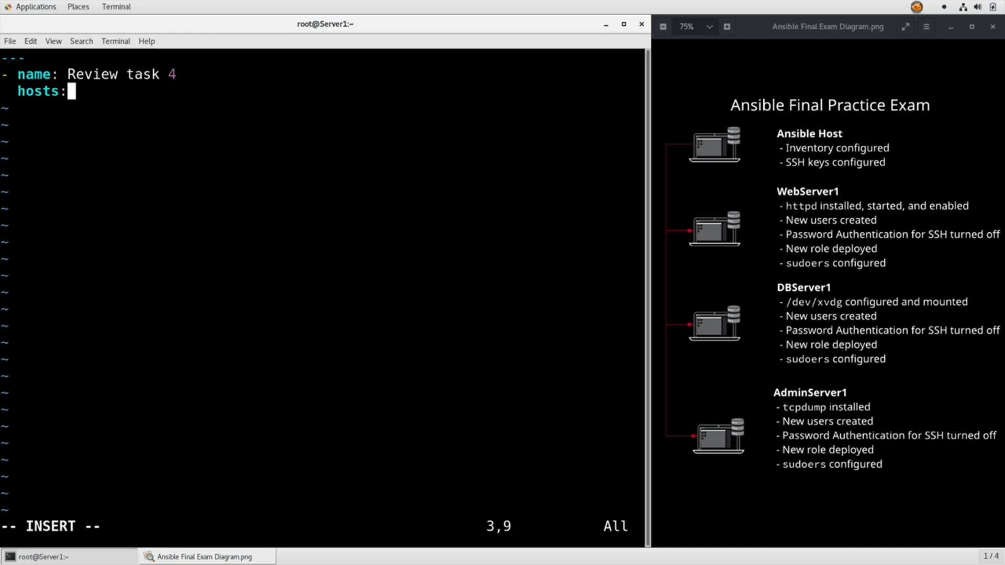
text(webserver1)
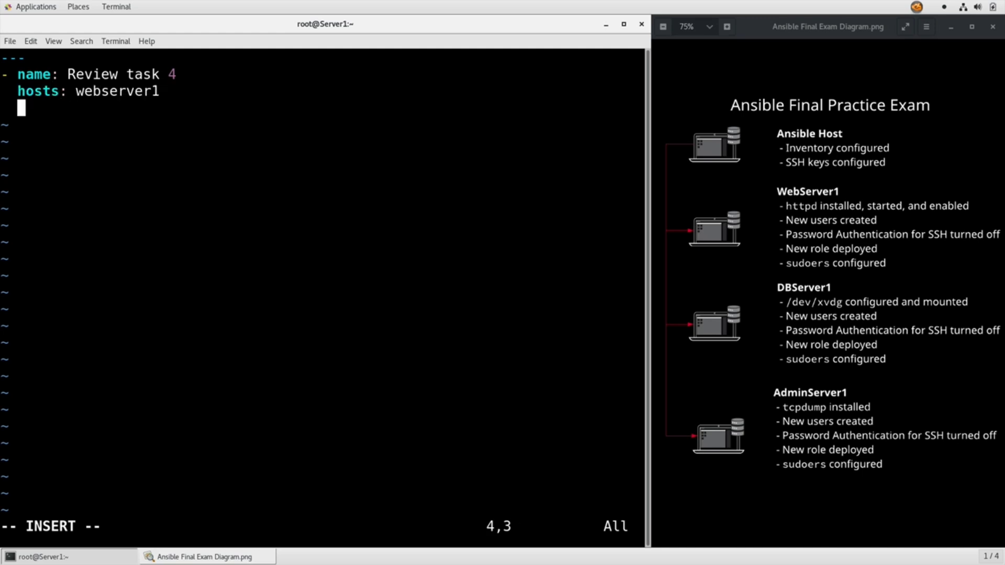
text(b)
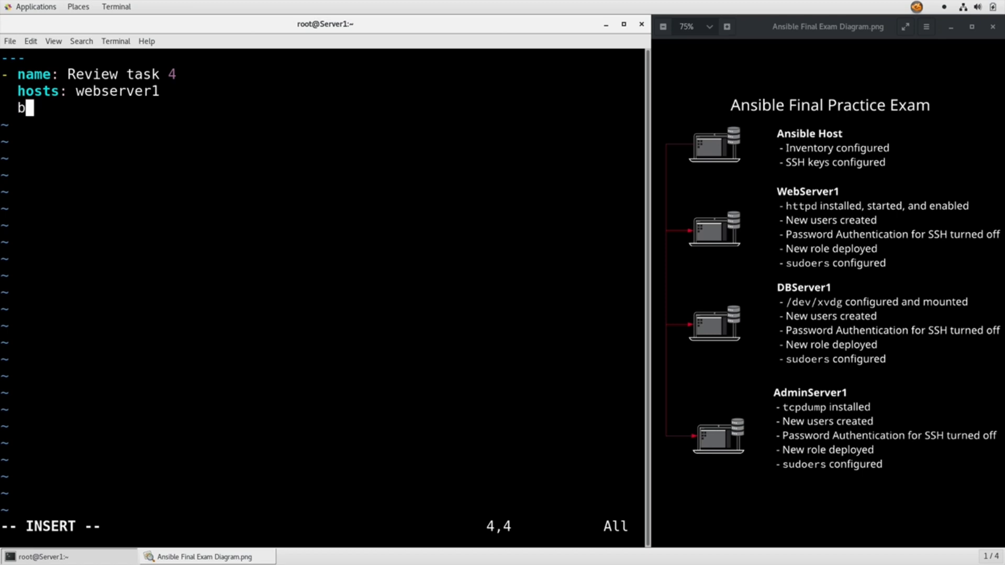
text(ecome: yes)
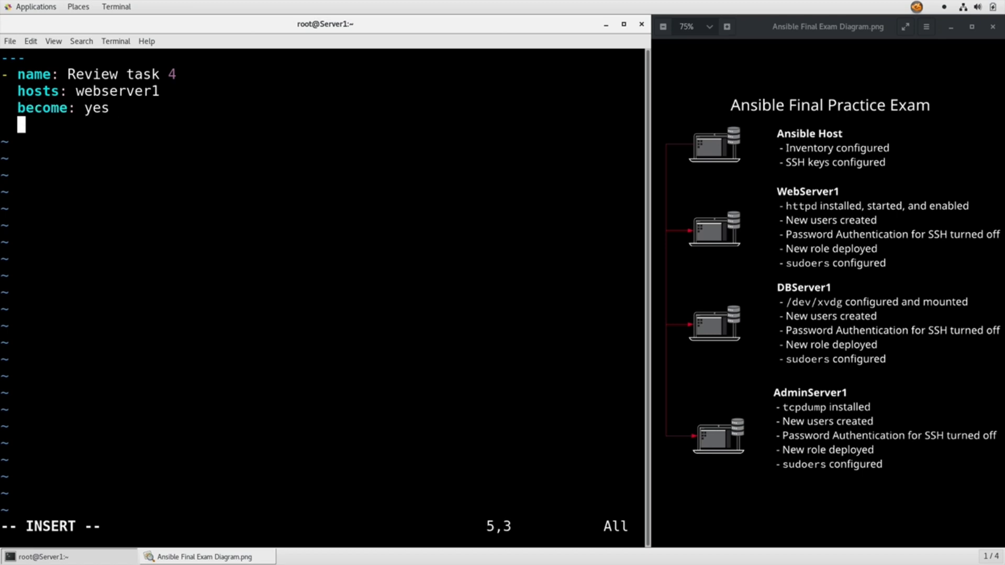
text(tasks:)
text(- yu)
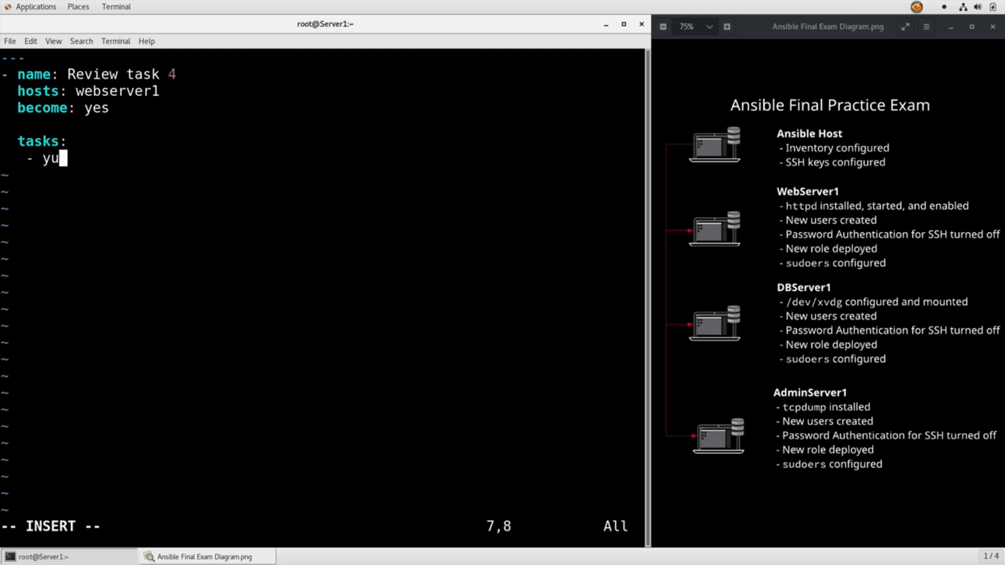
- Add a yum task (httpd, state present) and a service task (httpd, state started), then save and quit
text(m:)
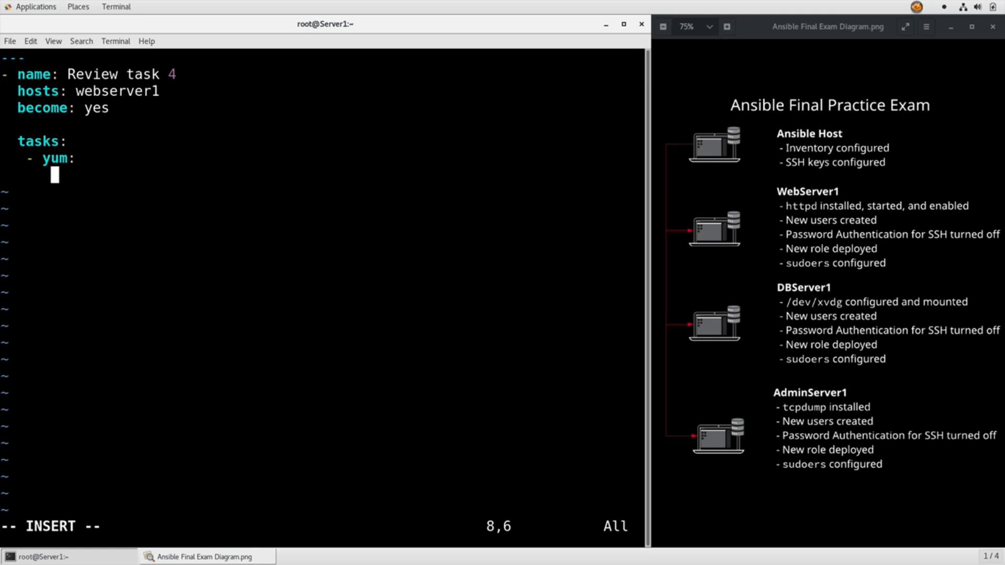
text(name:)
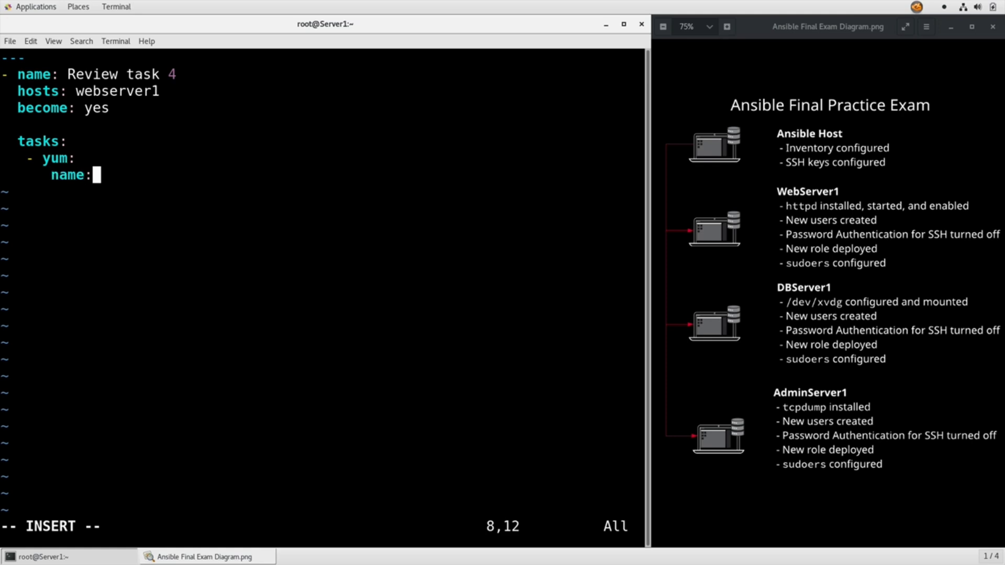
text(httpd)
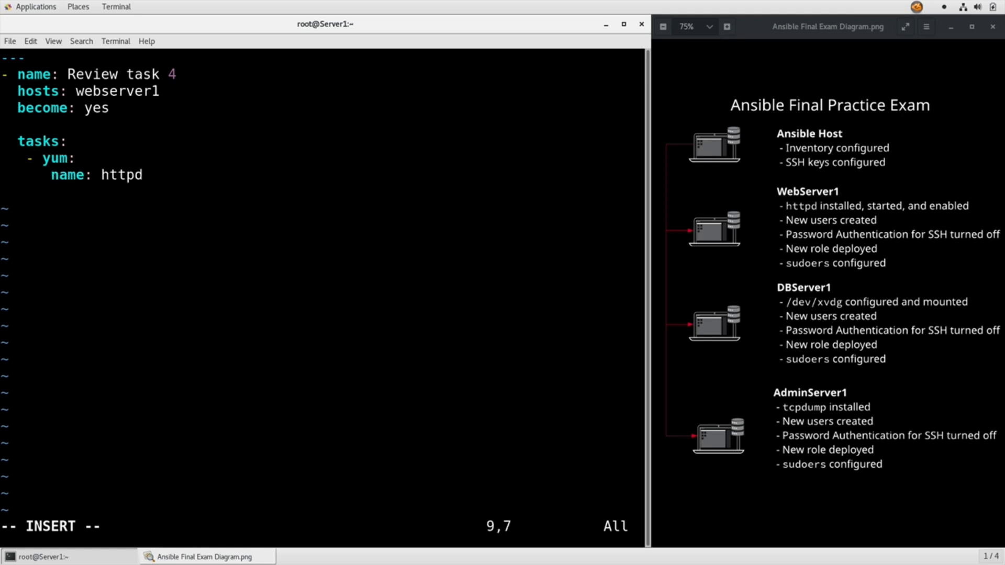
text(state: present)
text(- service:)
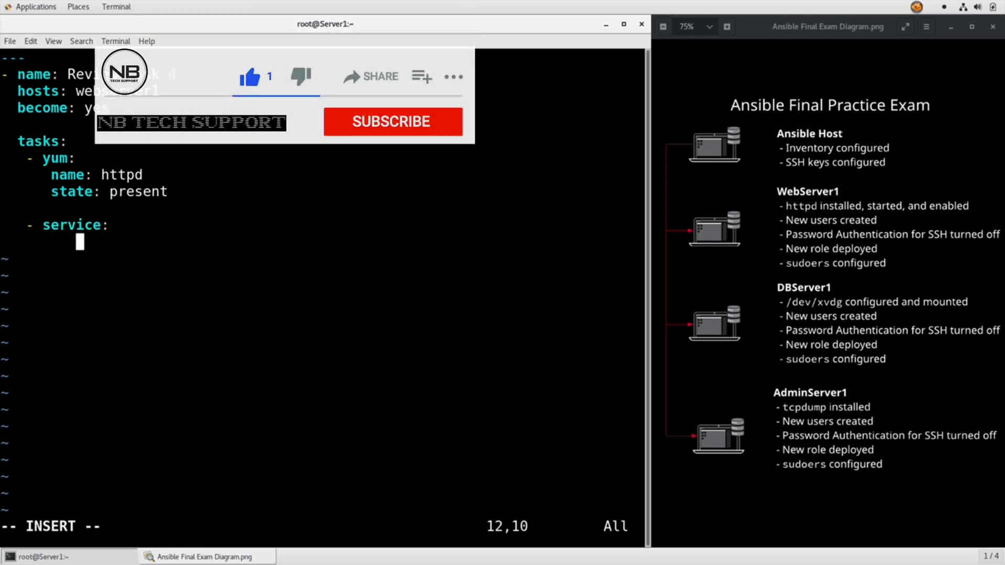
text(name: httpd)
text(sta)
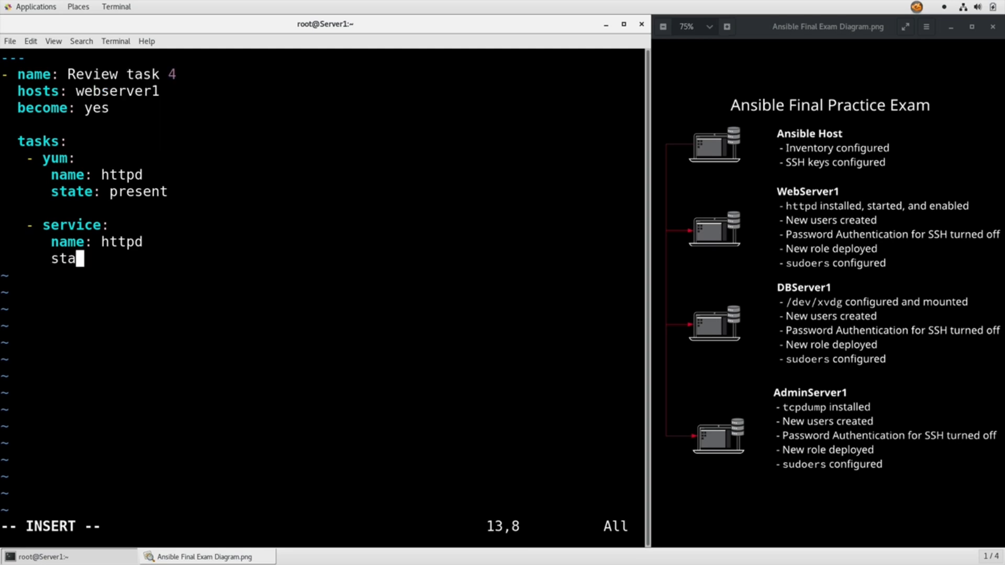
text(te: starte)
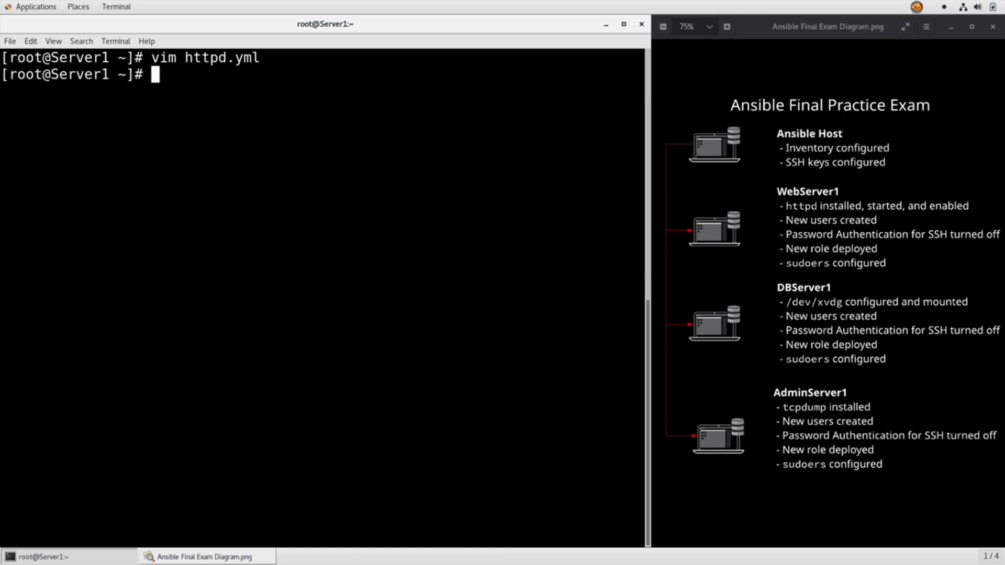
- Run ansible-playbook httpd.yml against webserver1 for the first time
text(ansible-playbook)
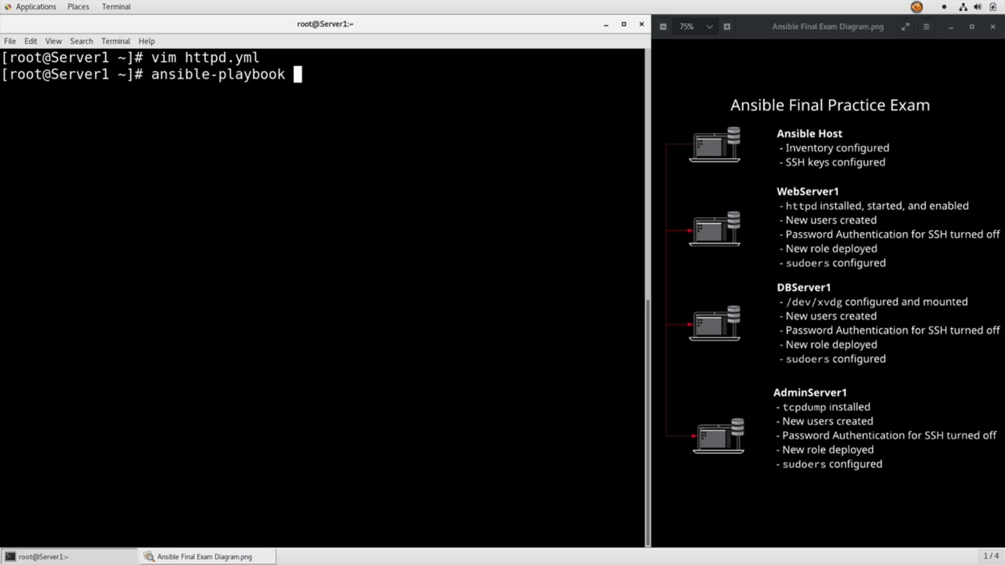
text(httpd.yml)
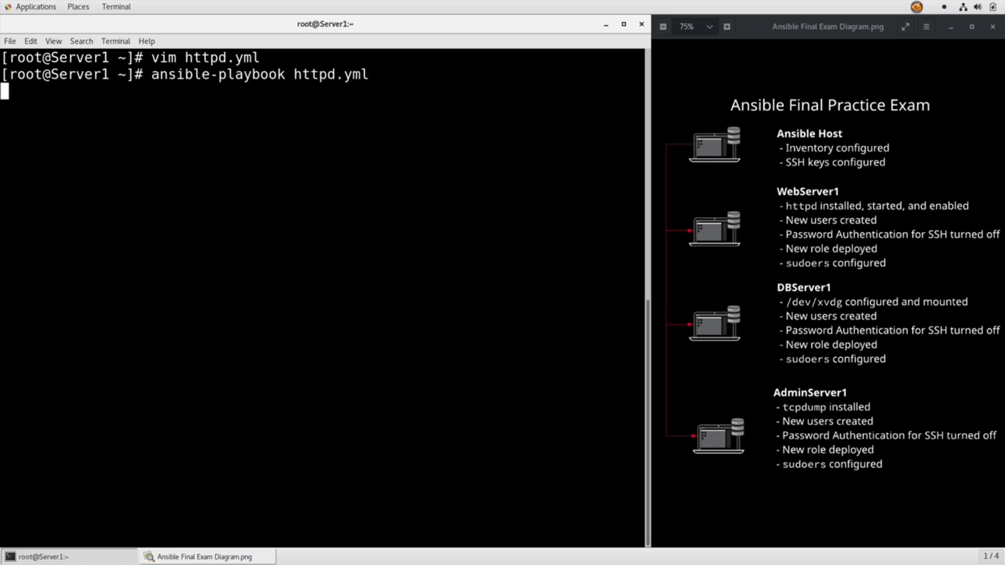
key(Return)
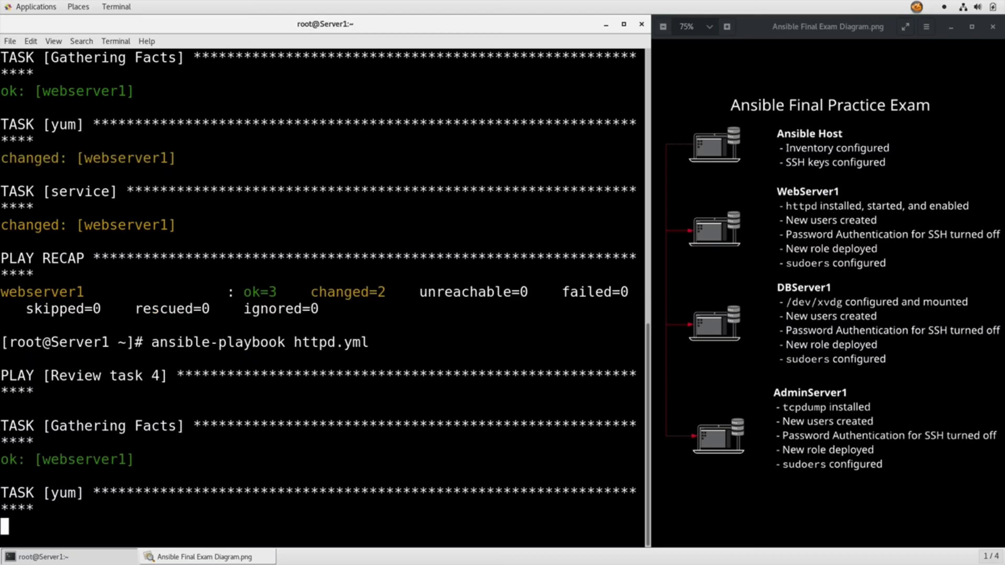
- Review the second run's PLAY RECAP showing ok=3, changed=0, failed=0
scroll(down, 3)
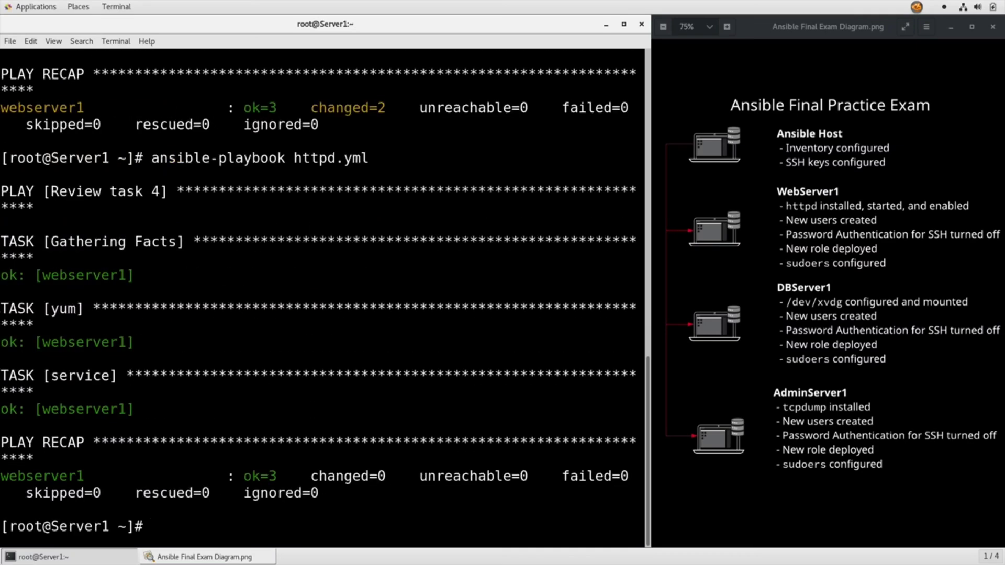